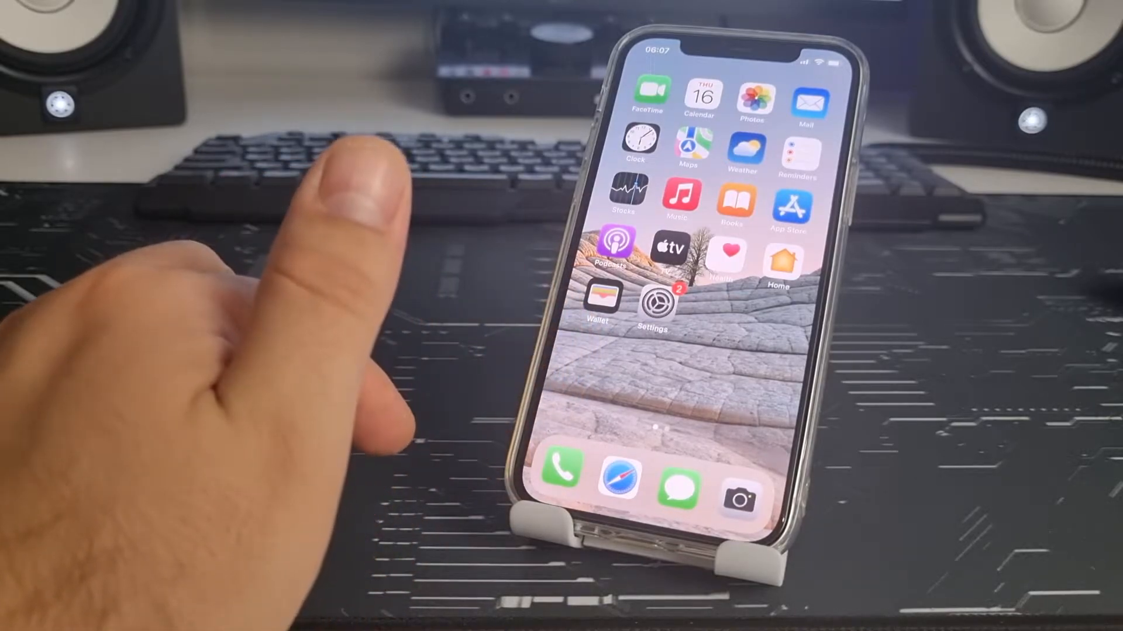
mouse_move(323, 236)
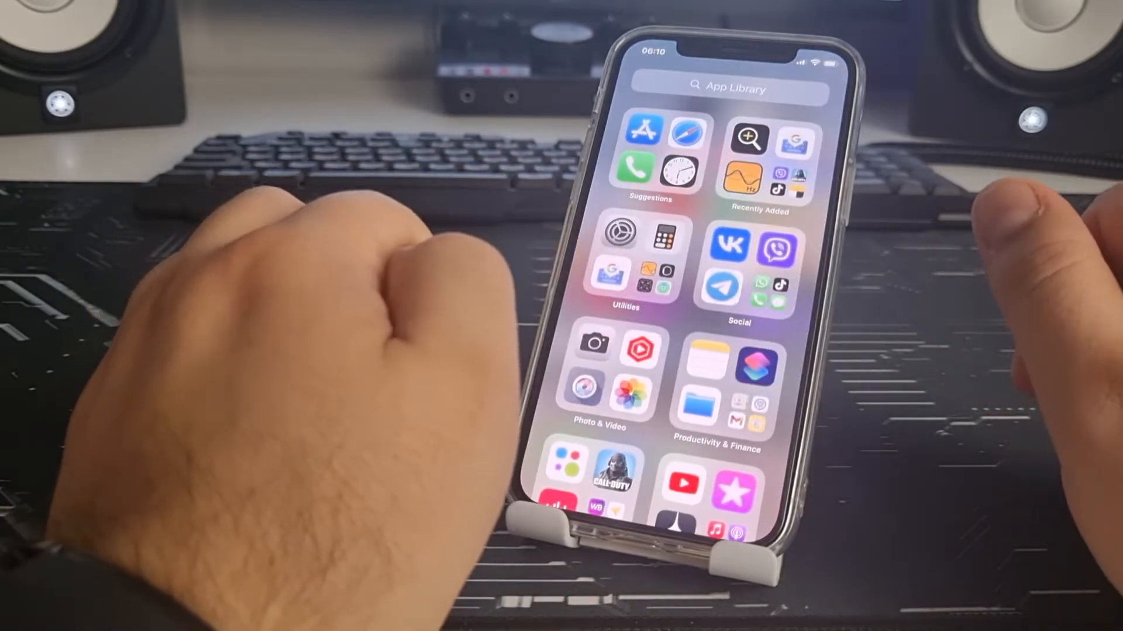
Check the App Library's alphabetical app list, then return to Settings' Allowed Apps page.
scroll("down", 3)
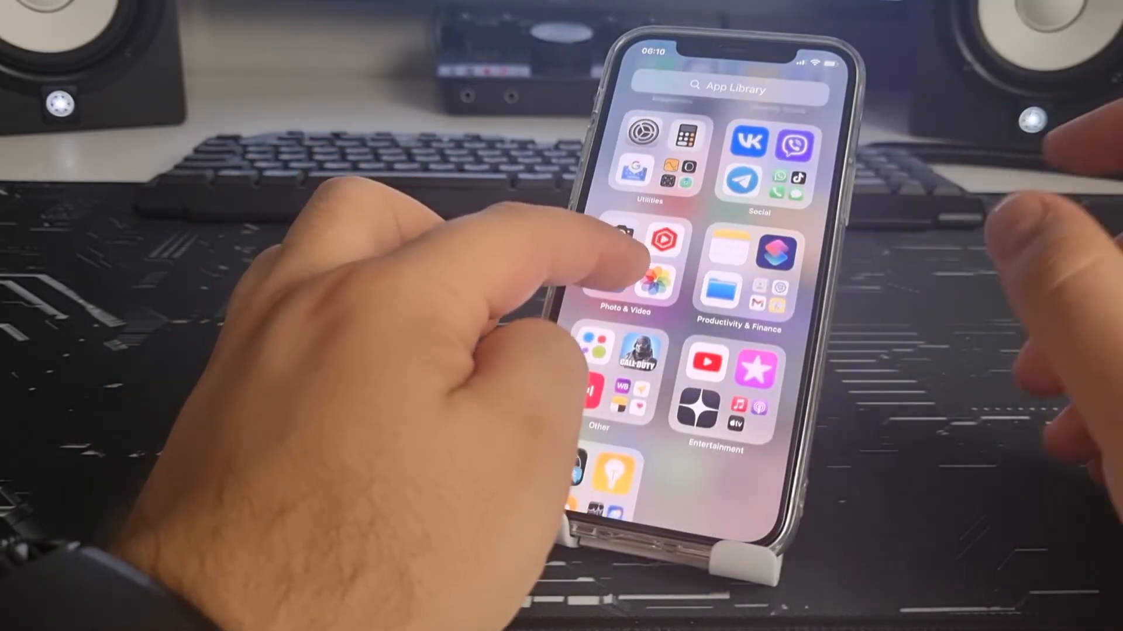
left_click(728, 88)
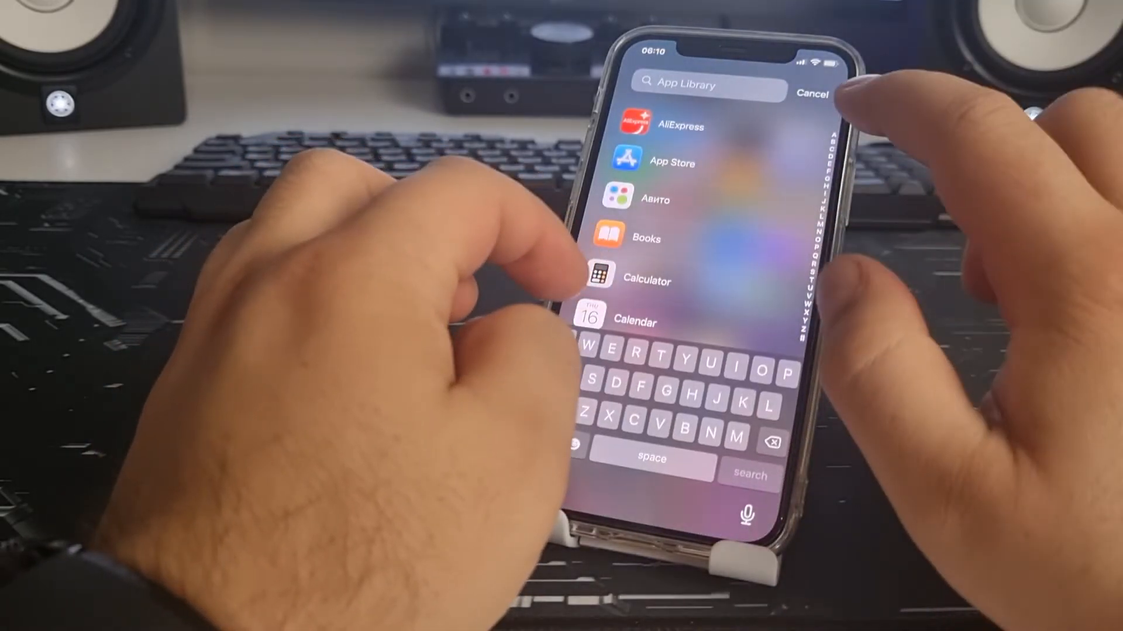
left_click(813, 94)
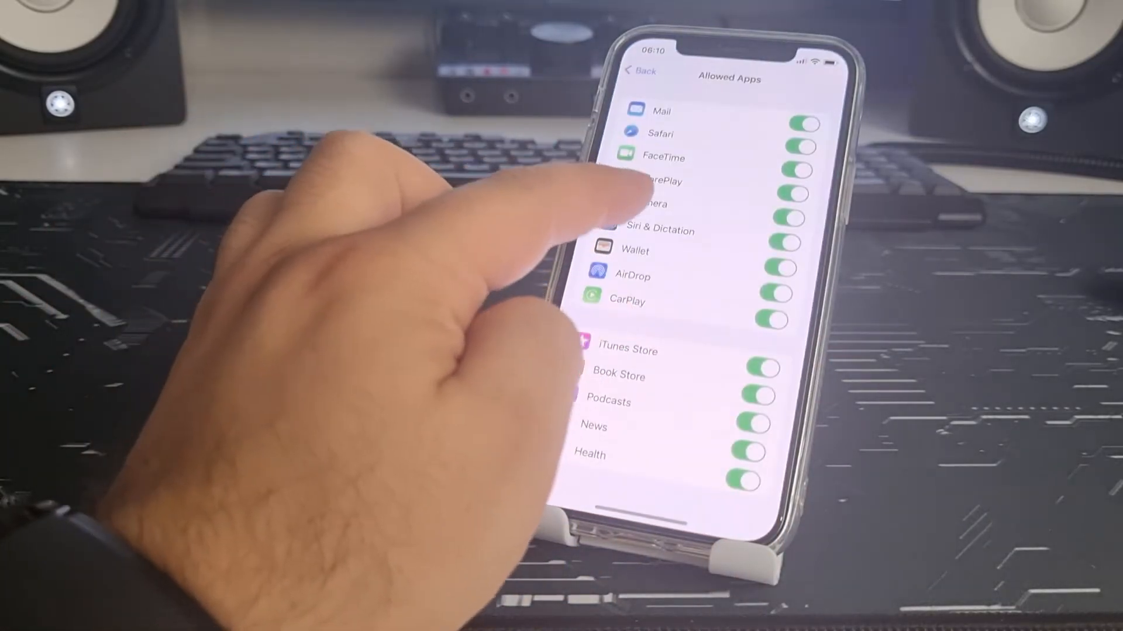
Leave Allowed Apps and go back to the main Settings list.
left_click(641, 71)
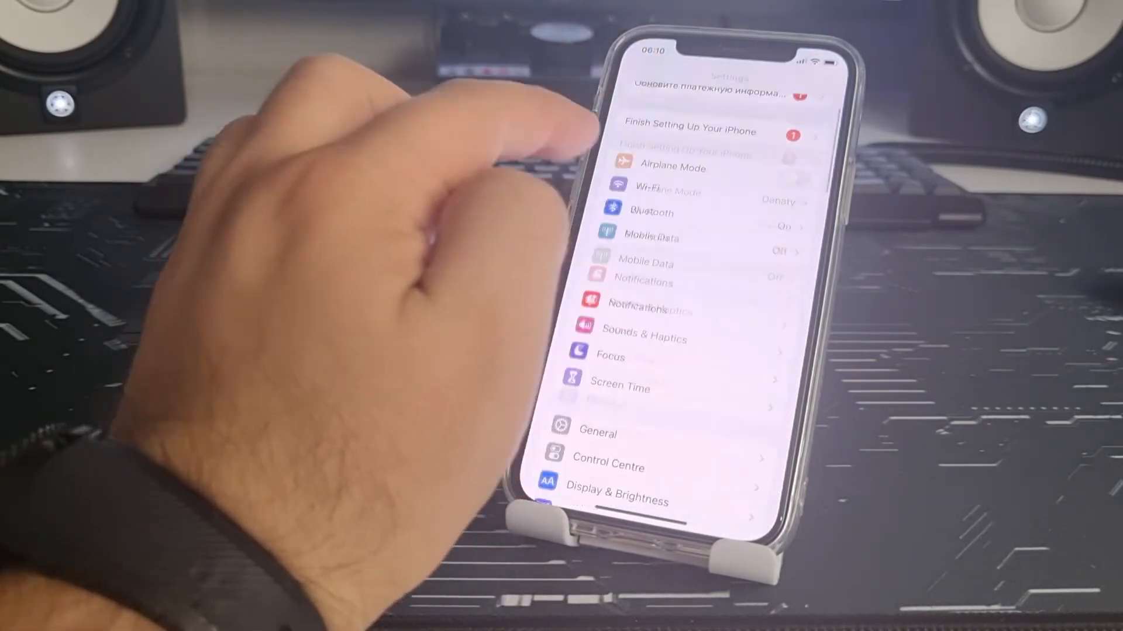
scroll("down", 3)
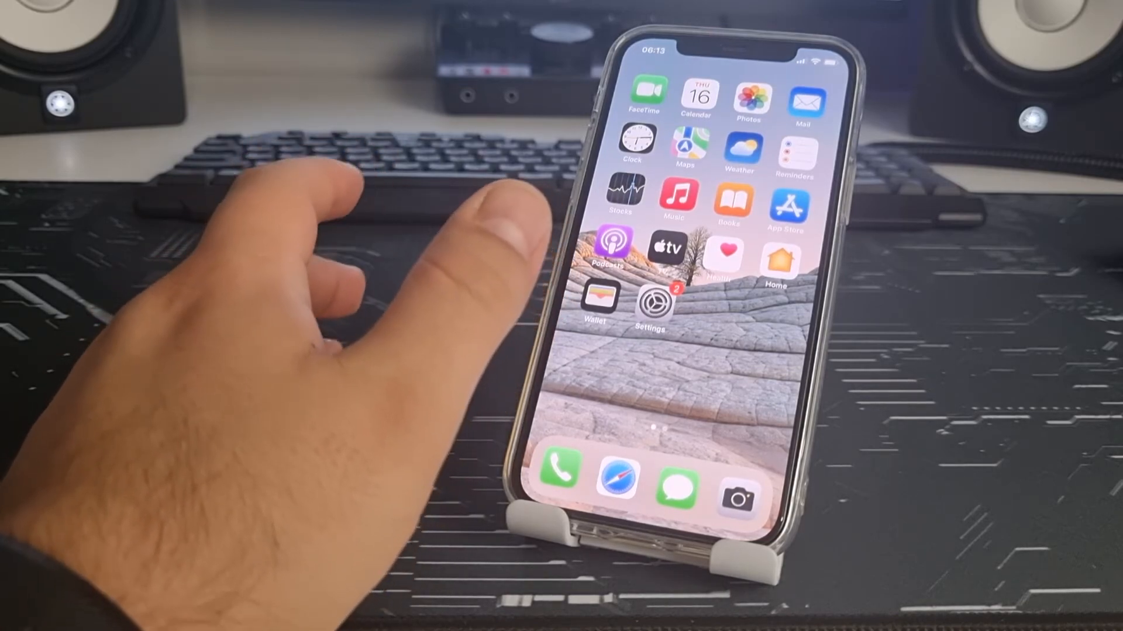
mouse_move(286, 215)
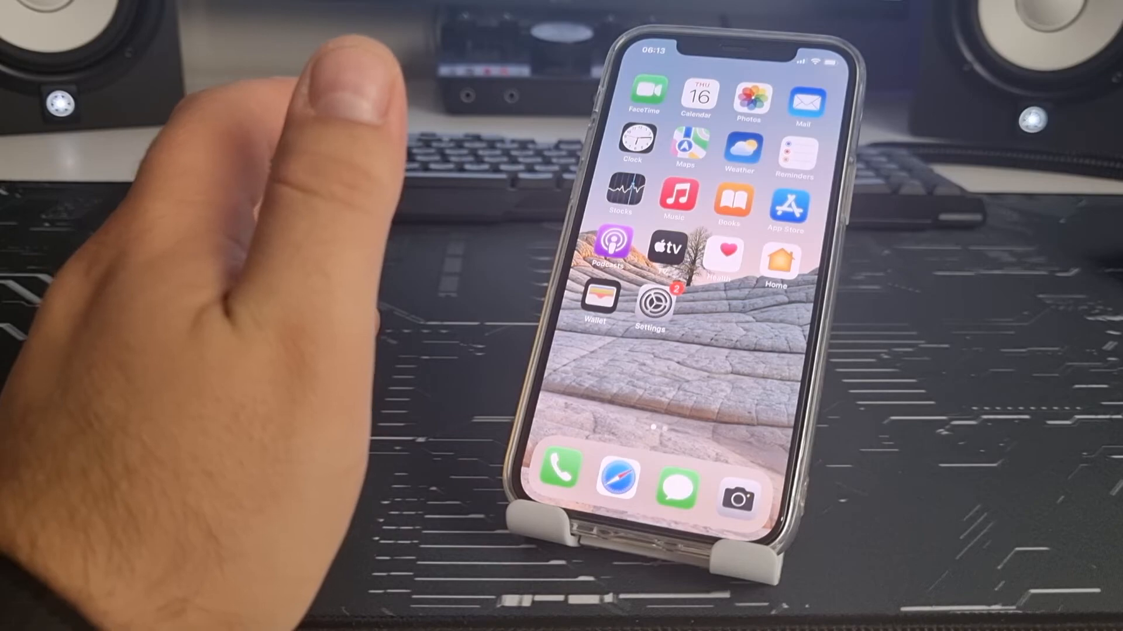